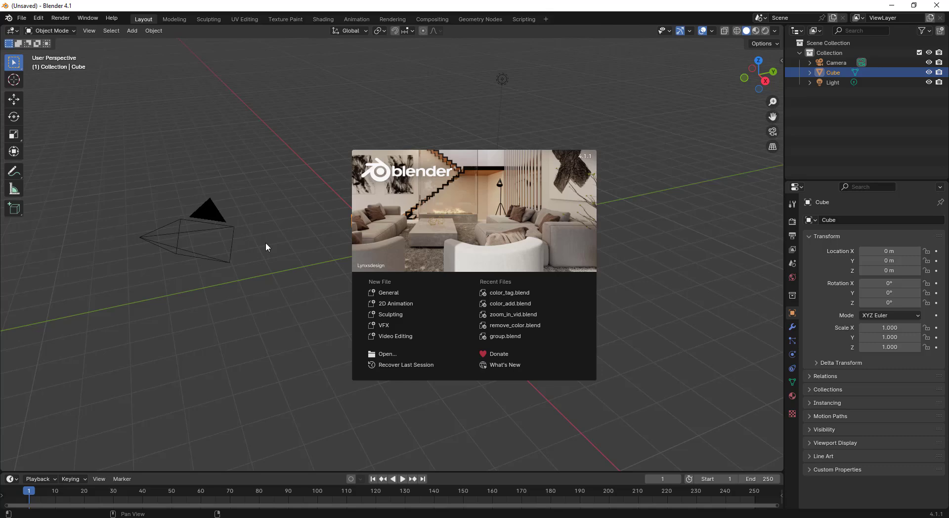
mouse_move(395, 336)
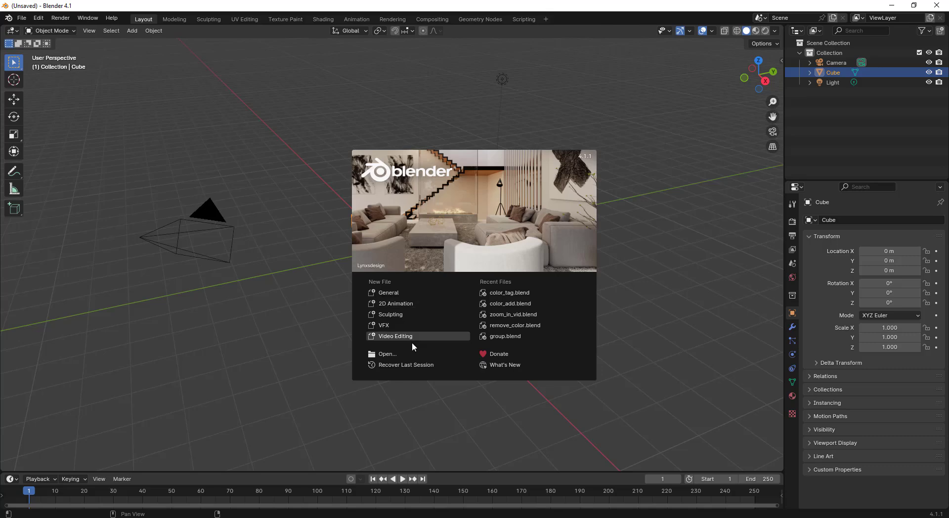
mouse_move(411, 345)
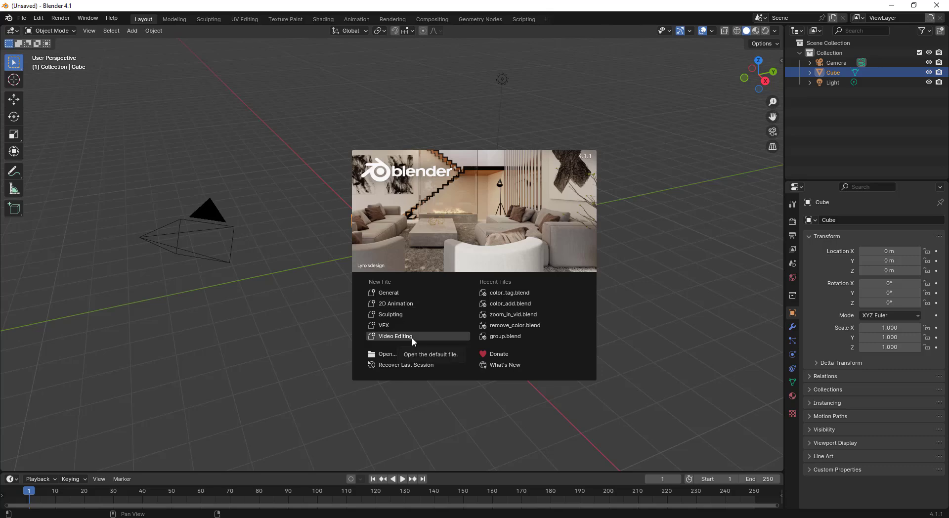
Start a new Video Editing project and check the Preferences.
left_click(395, 335)
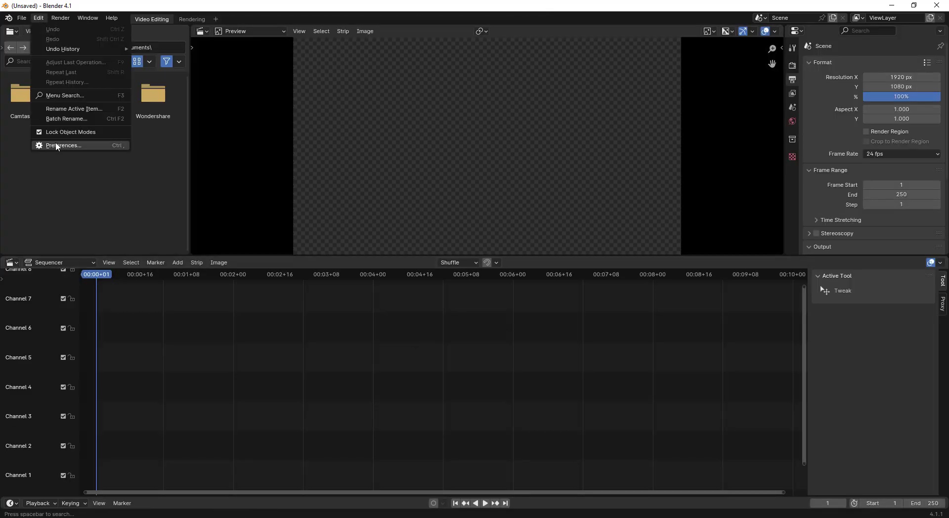
left_click(62, 146)
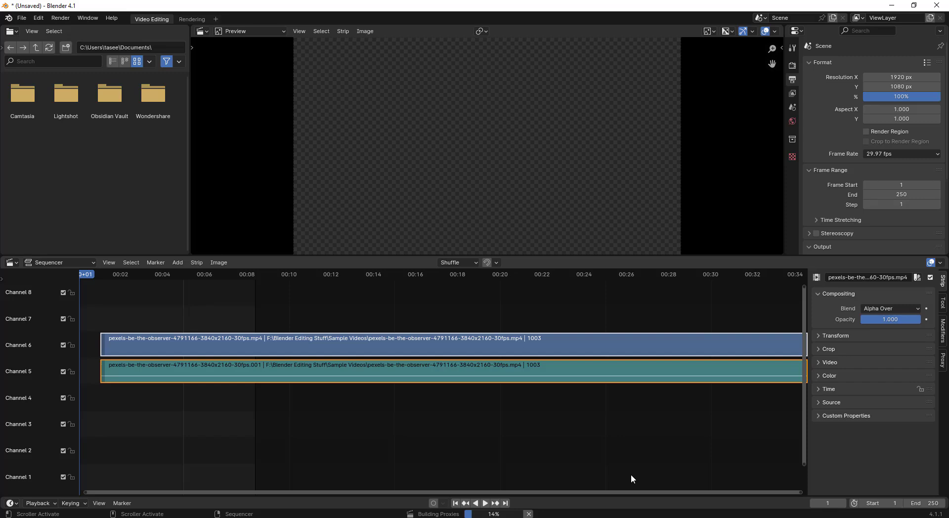
mouse_move(622, 367)
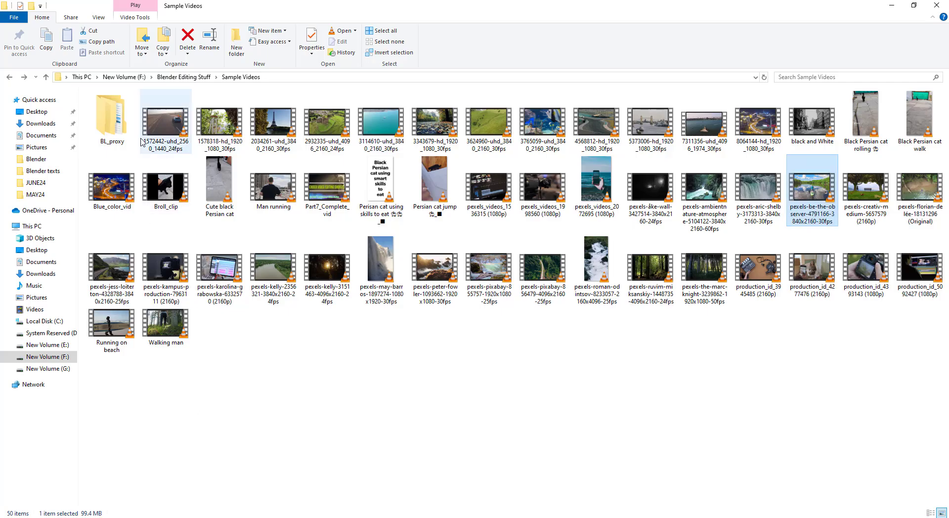
Browse into the Sample Videos folder to look for BL_proxy.
double_click(111, 114)
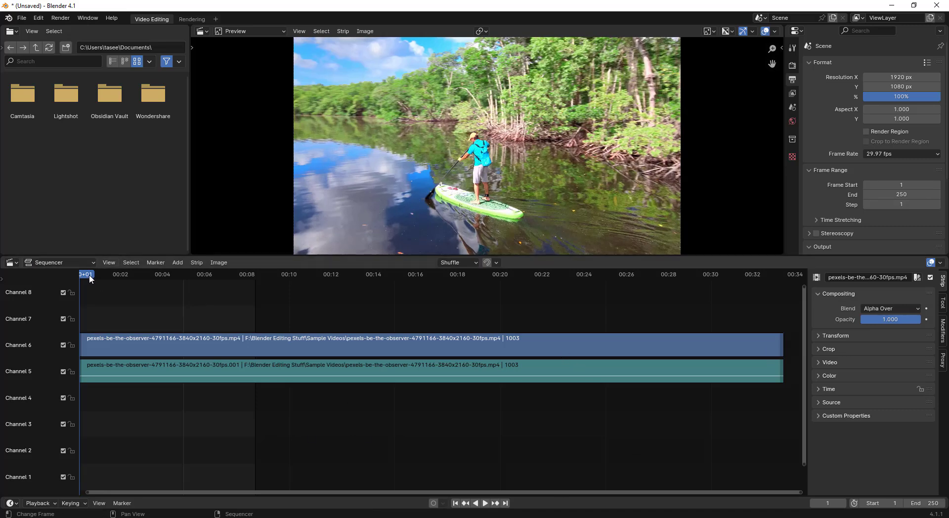
Scrub the playhead from the clip's start to a later frame, around frame 74.
left_click(485, 503)
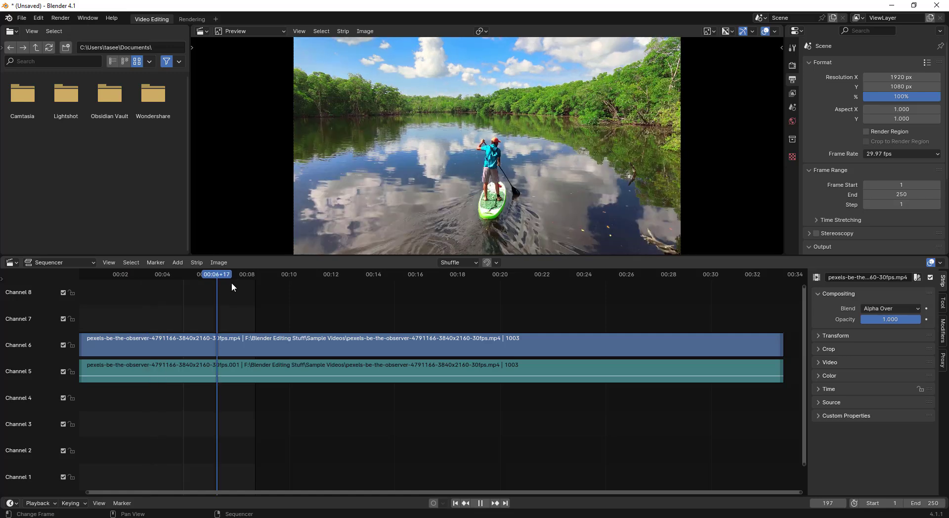
left_click(229, 274)
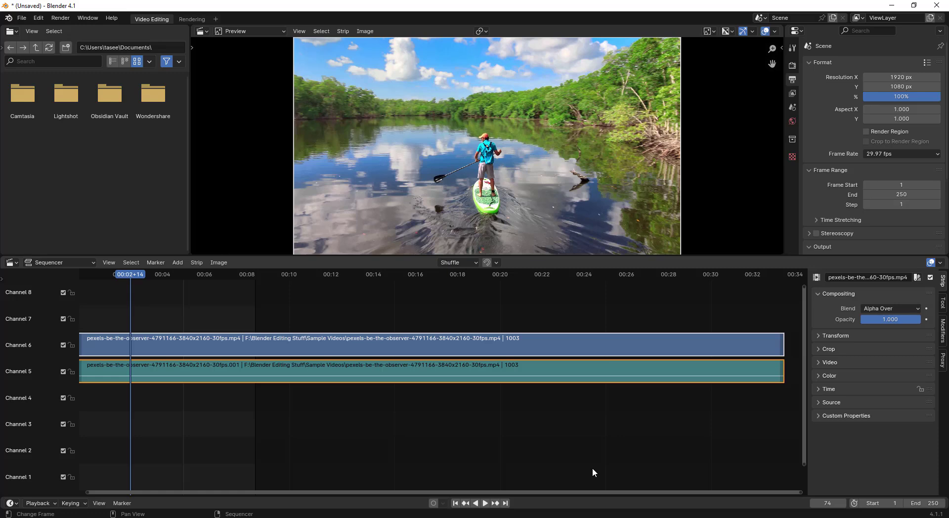
mouse_move(942, 292)
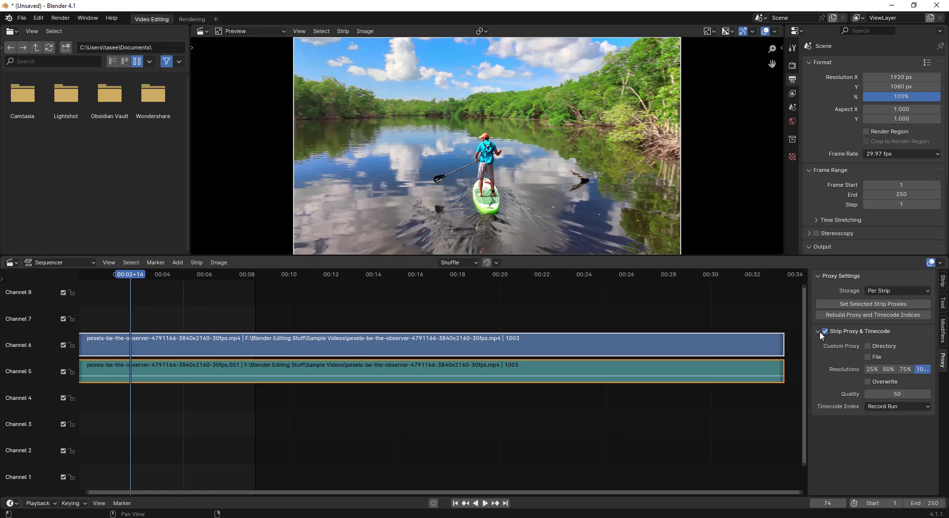
mouse_move(897, 342)
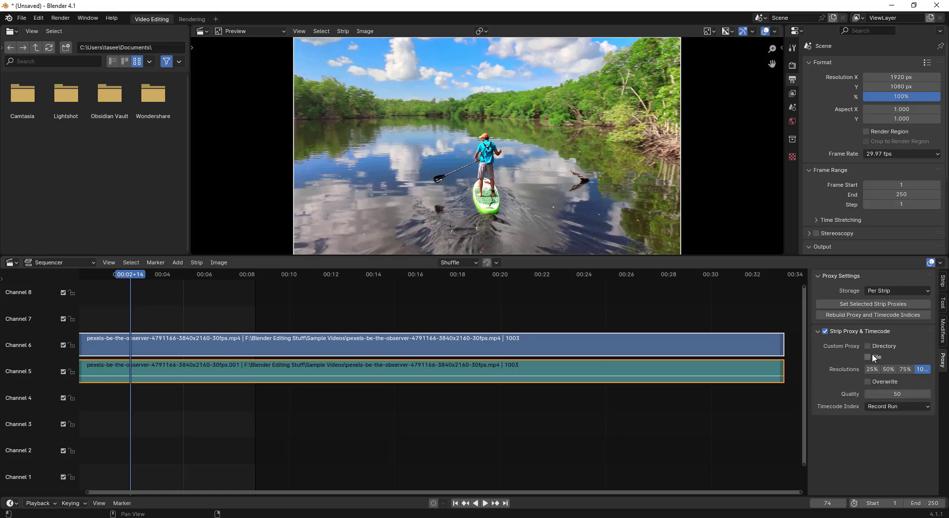
Enable the strip proxy with a 50% resolution and rebuild the proxies.
left_click(868, 346)
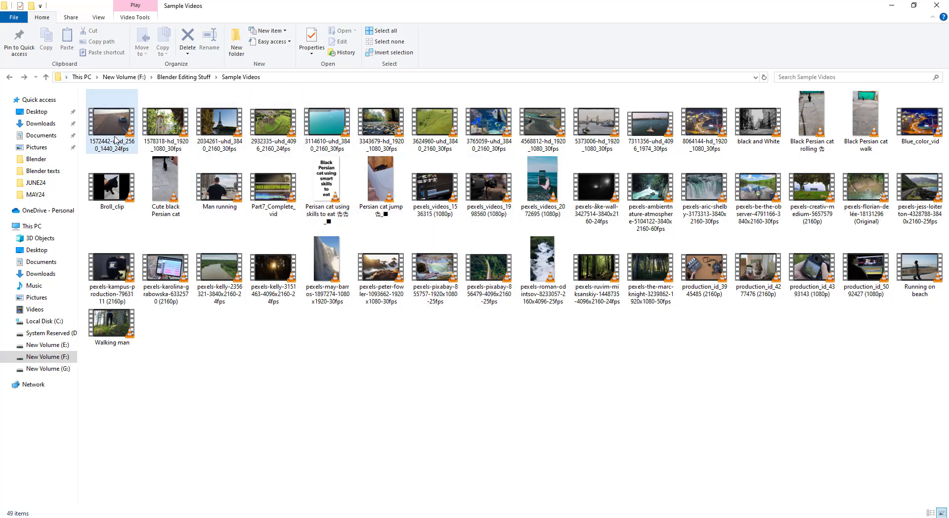
mouse_move(115, 140)
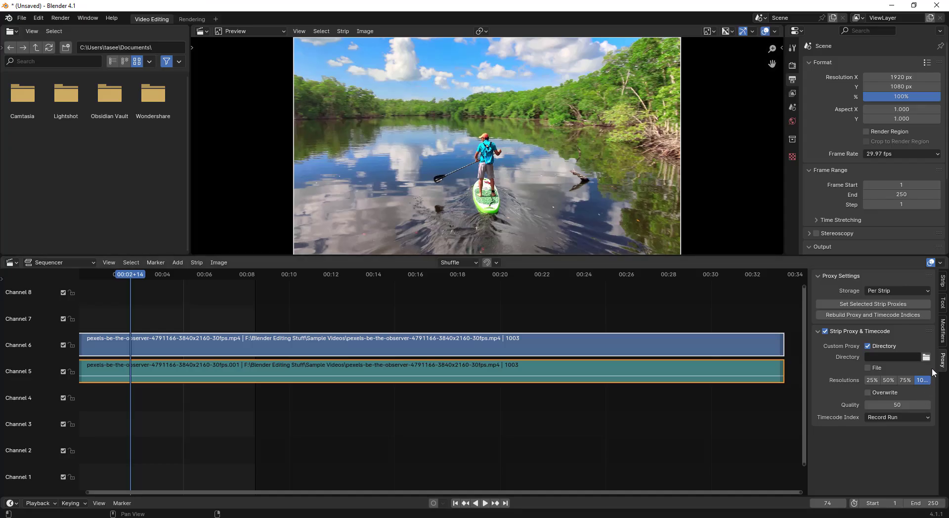
mouse_move(926, 356)
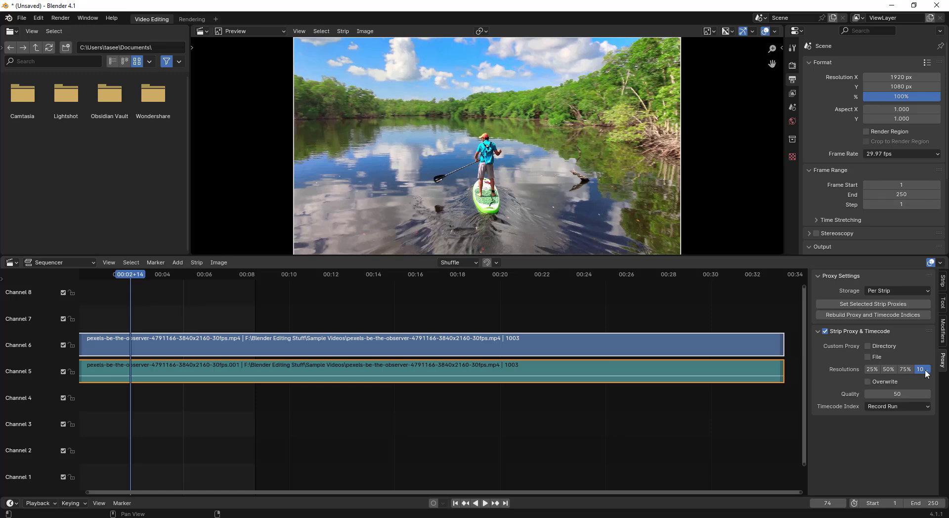
mouse_move(922, 369)
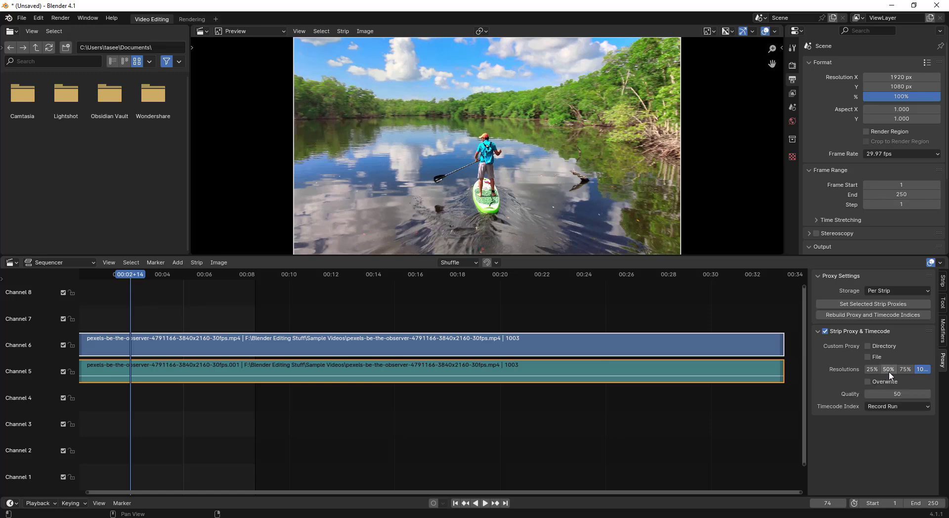
left_click(889, 369)
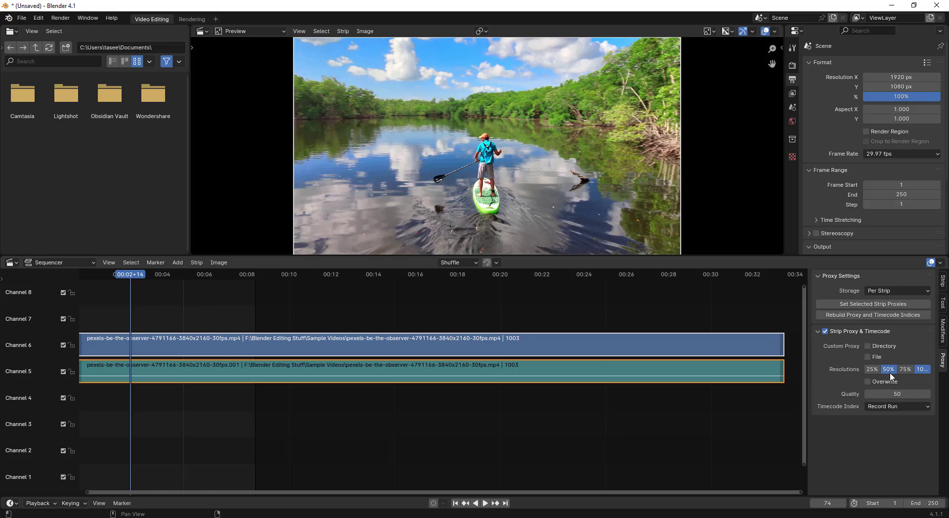
mouse_move(663, 282)
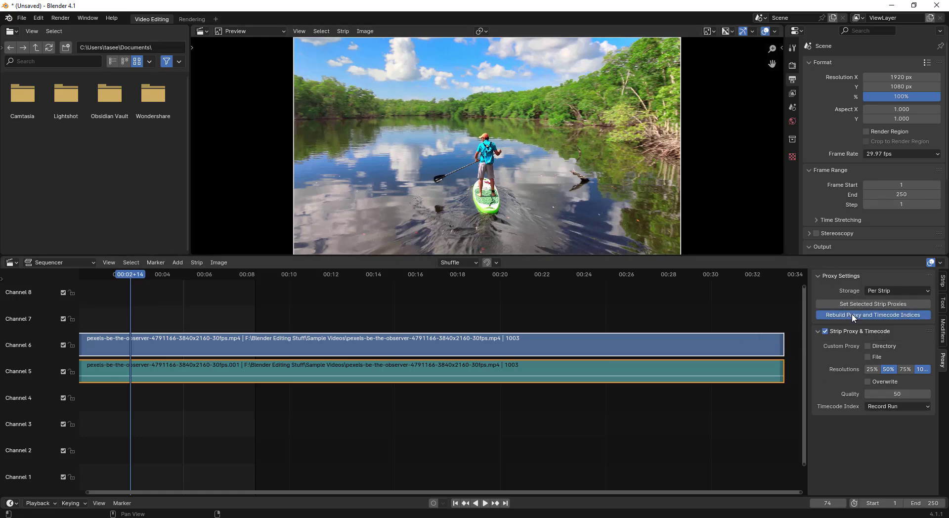
left_click(872, 315)
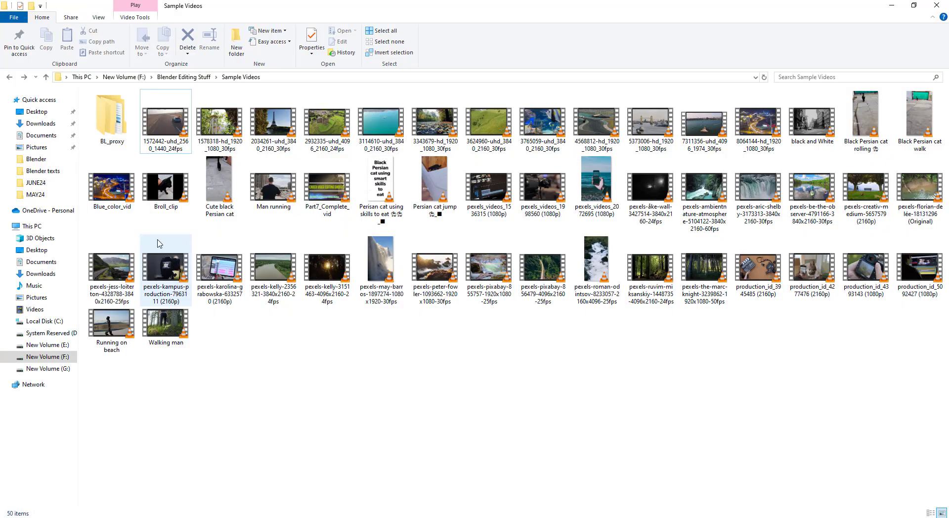
left_click(111, 115)
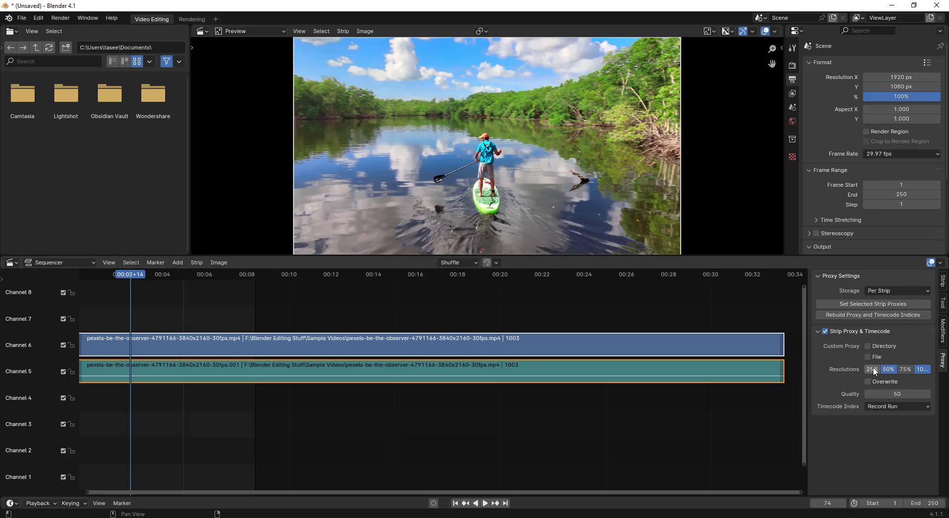
Switch the strip proxy to 25% resolution only, with quality 1.
left_click(872, 370)
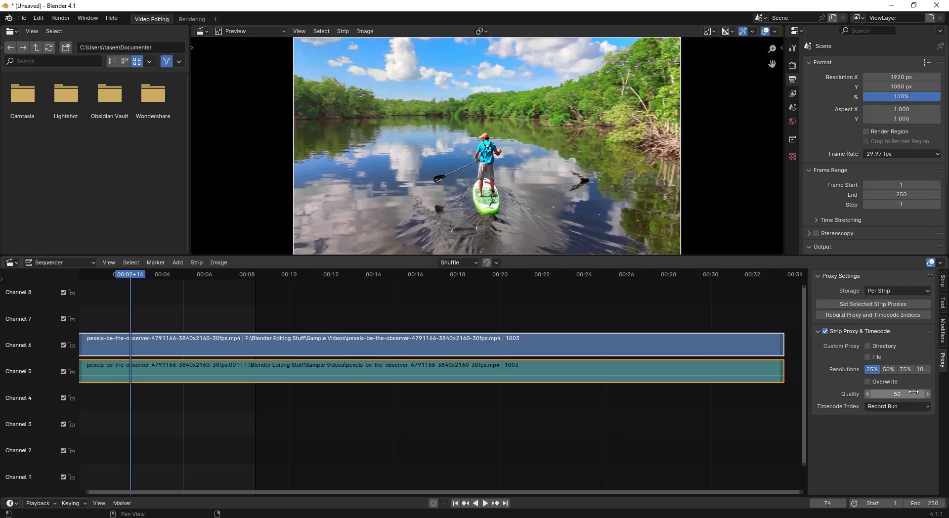
left_click(898, 394)
type("1")
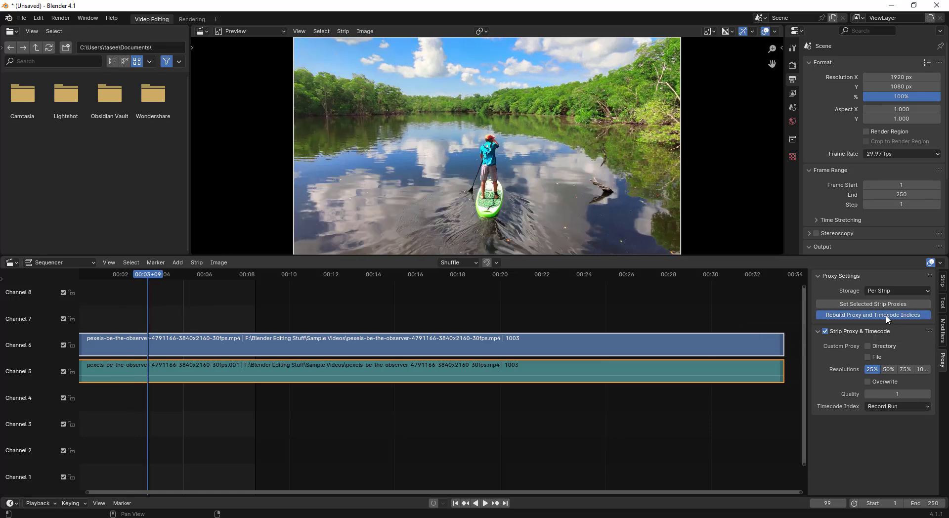
Rebuild the proxies at 25% quality 1 and watch the Building Proxies progress.
left_click(871, 314)
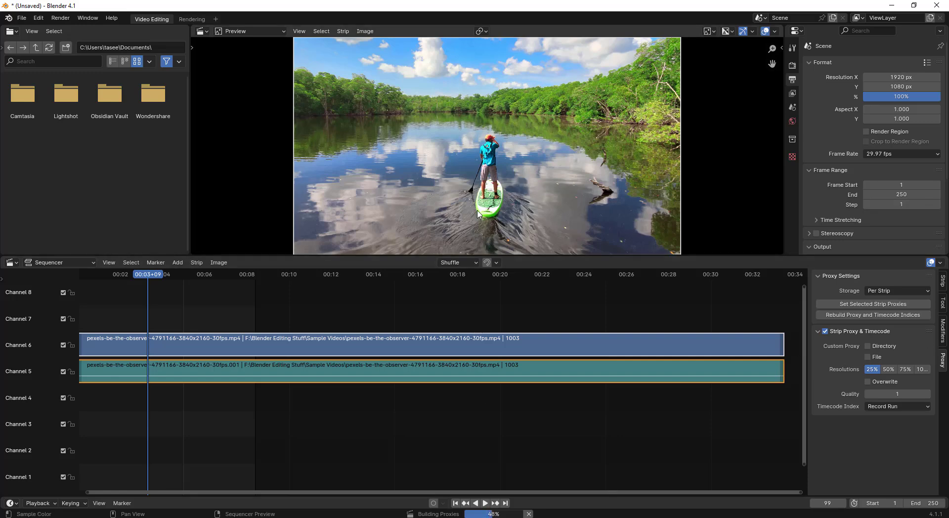
mouse_move(542, 176)
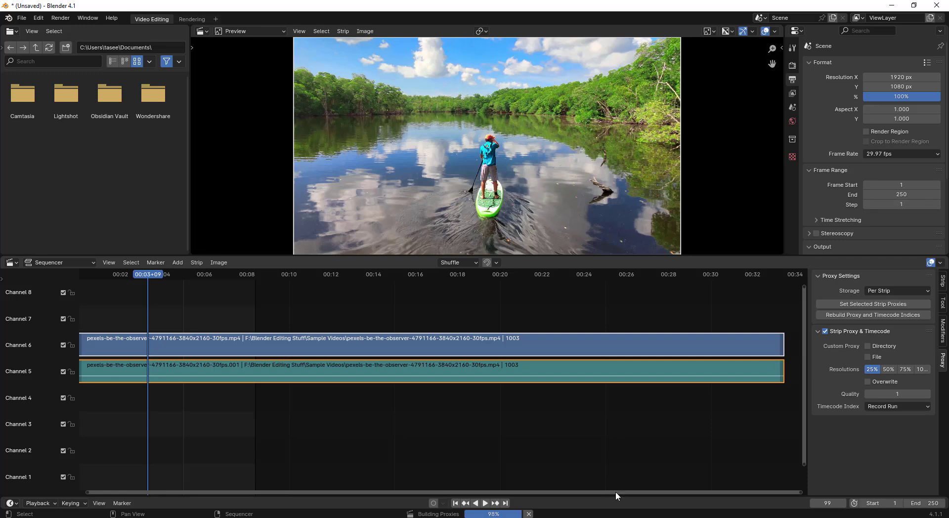
left_click(164, 274)
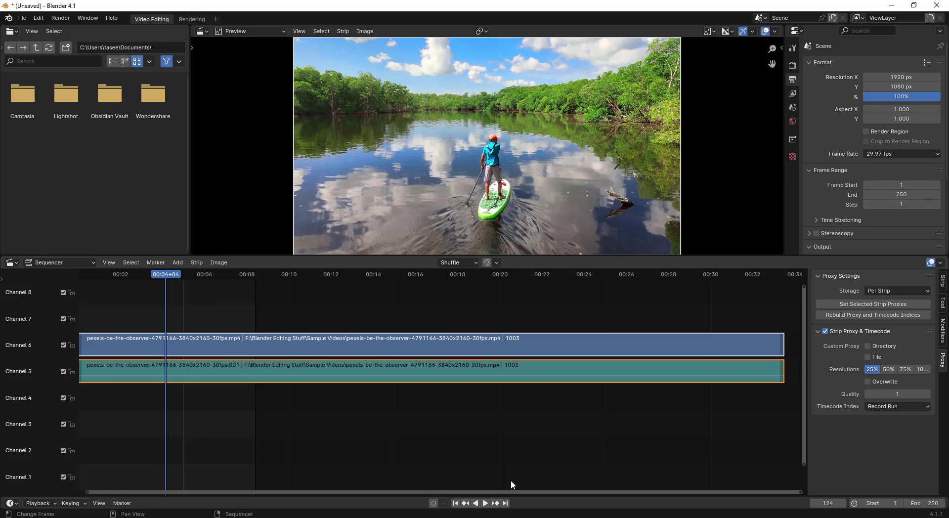
left_click(484, 502)
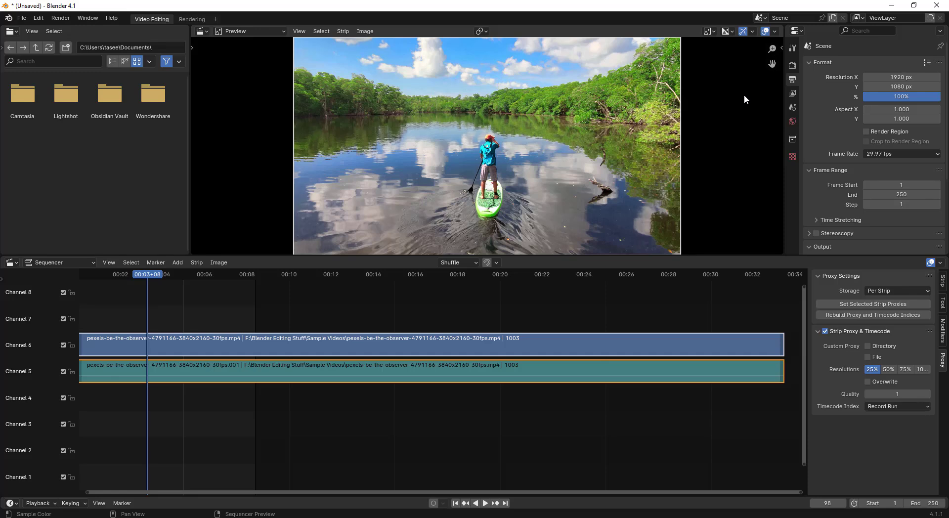
Set the preview's Proxy Render Size to 25% in the View sidebar.
key("n")
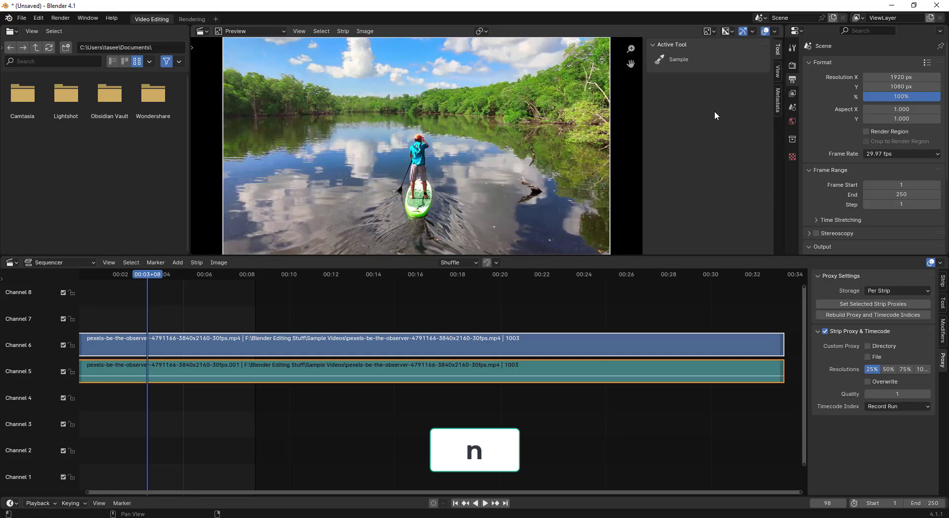
left_click(778, 72)
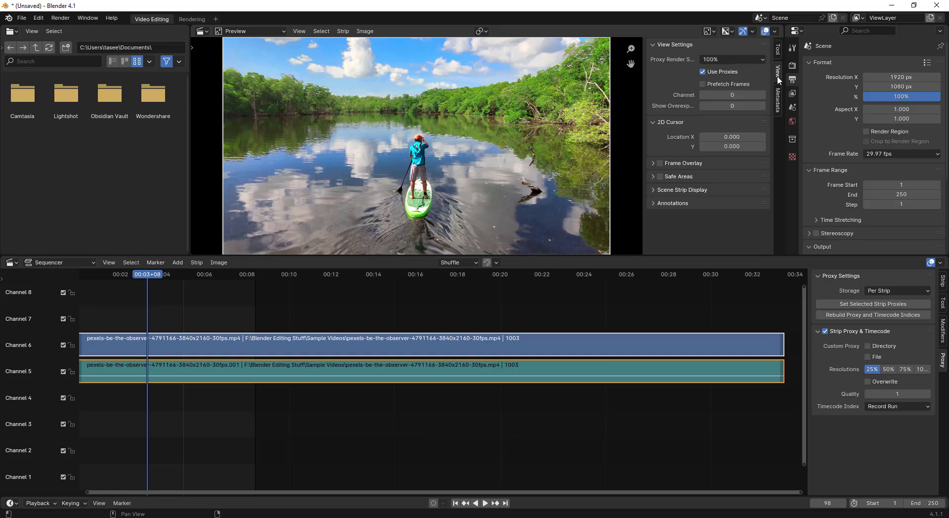
mouse_move(691, 65)
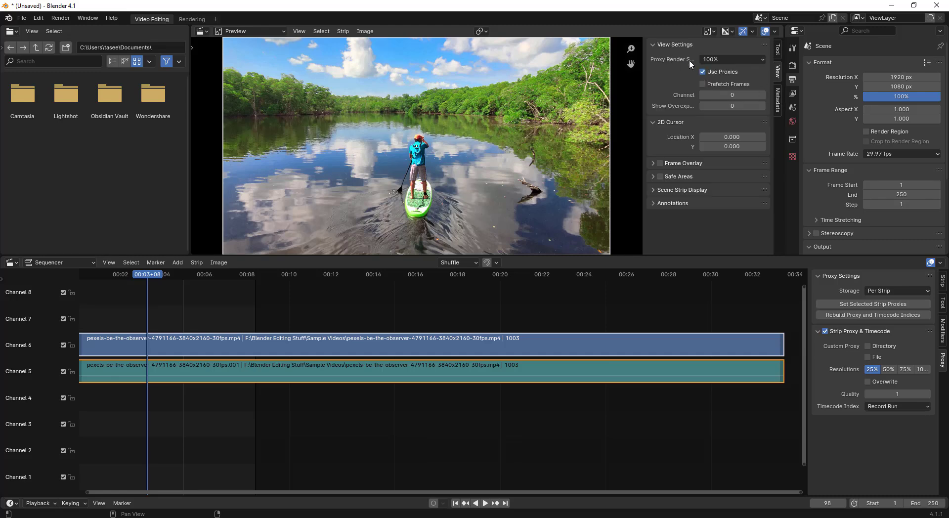
left_click(731, 59)
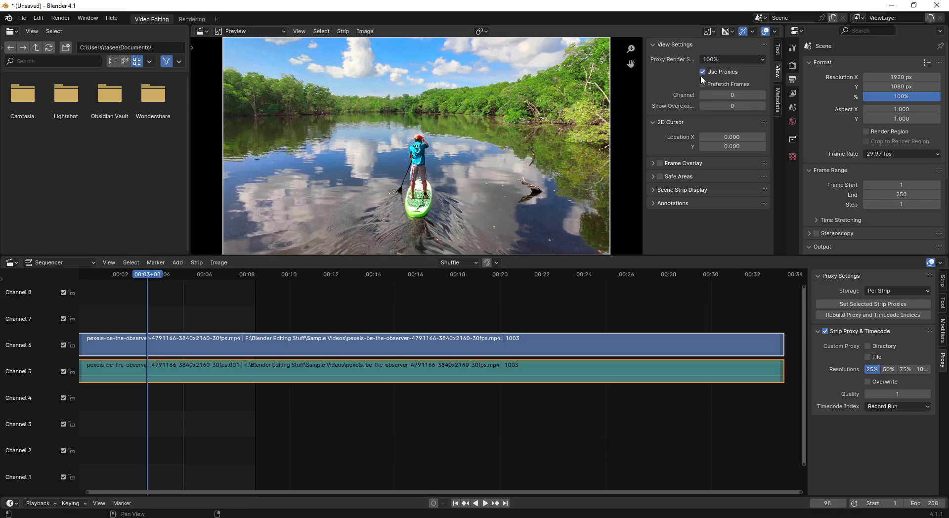
left_click(731, 59)
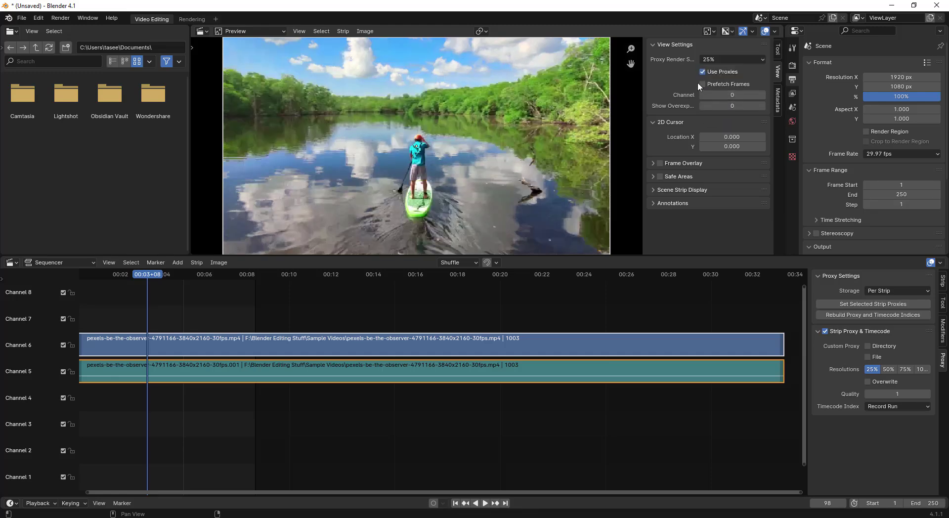
mouse_move(703, 84)
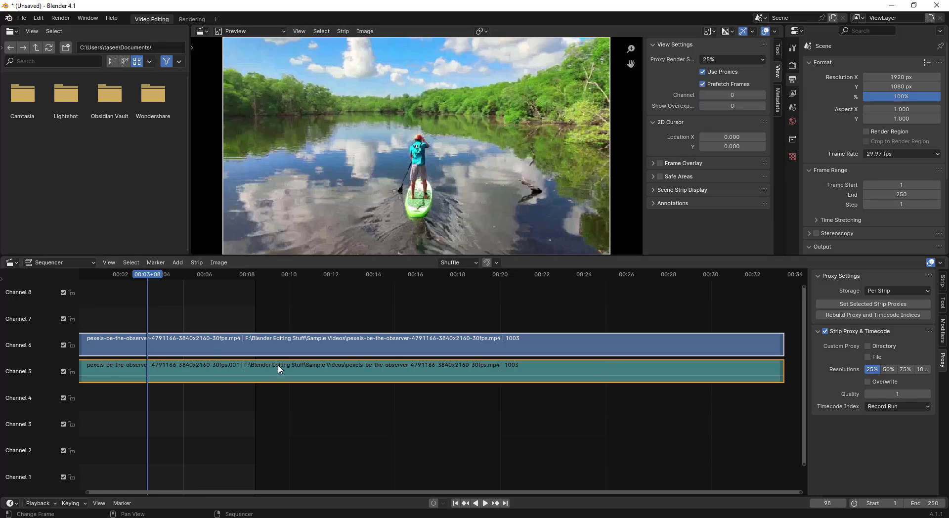
mouse_move(184, 278)
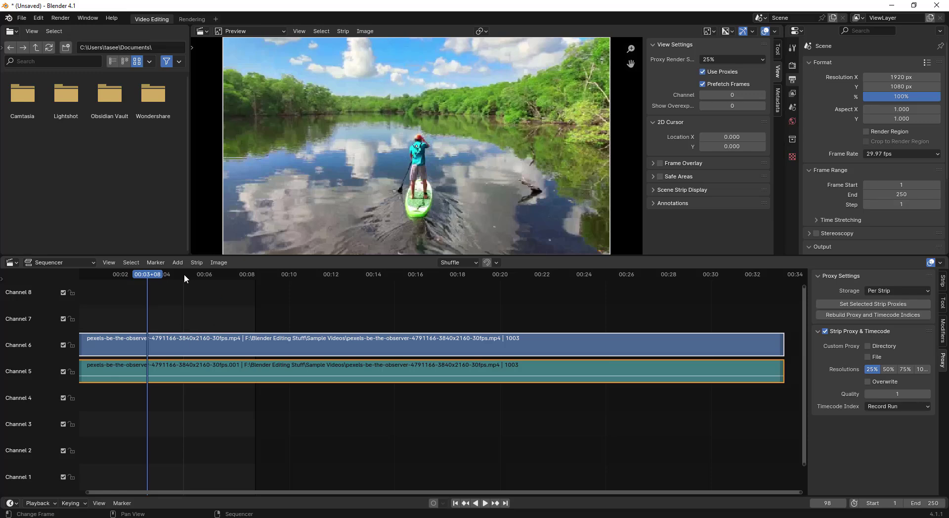
mouse_move(200, 347)
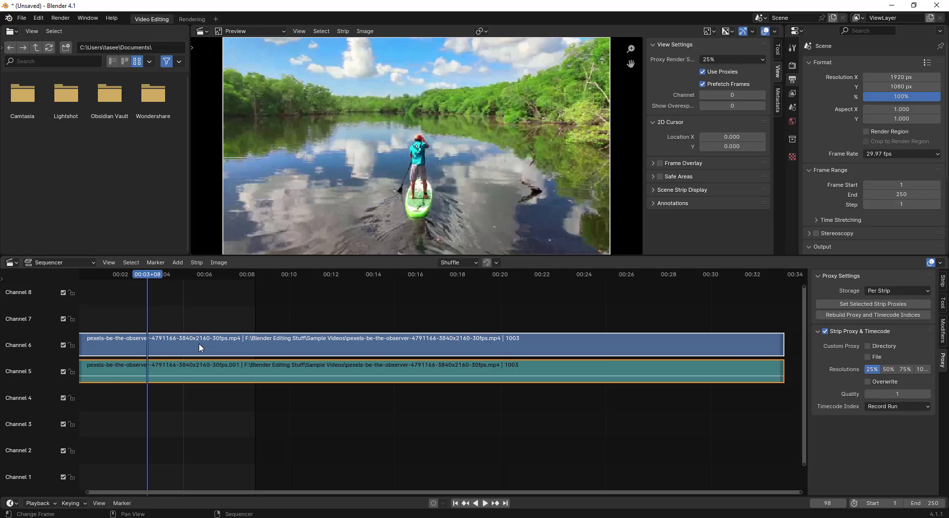
mouse_move(242, 345)
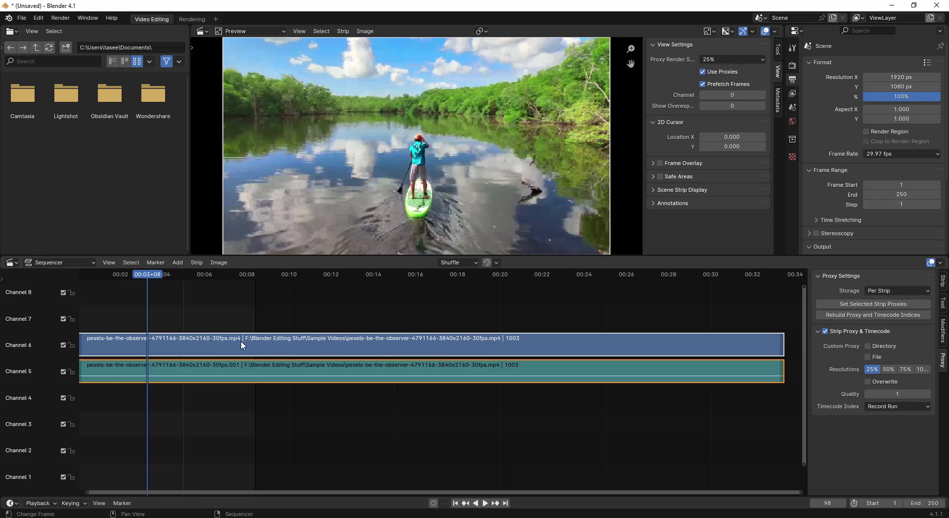
mouse_move(299, 330)
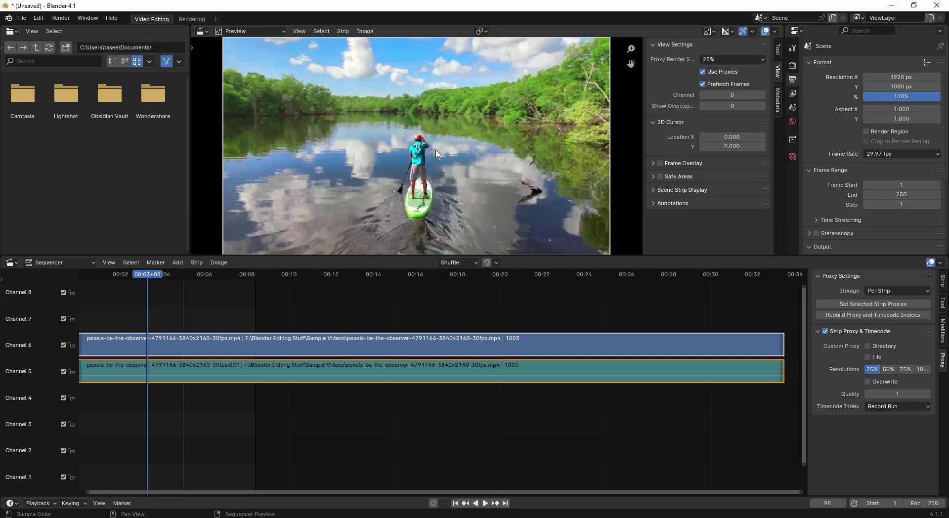
mouse_move(678, 143)
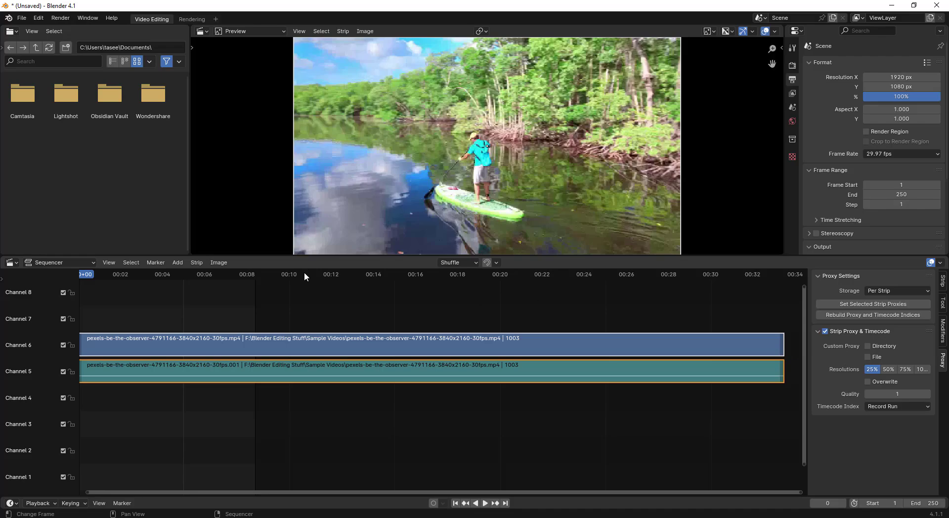
Play the sequence over frames 0–1001 and stop around frame 686.
left_click(484, 502)
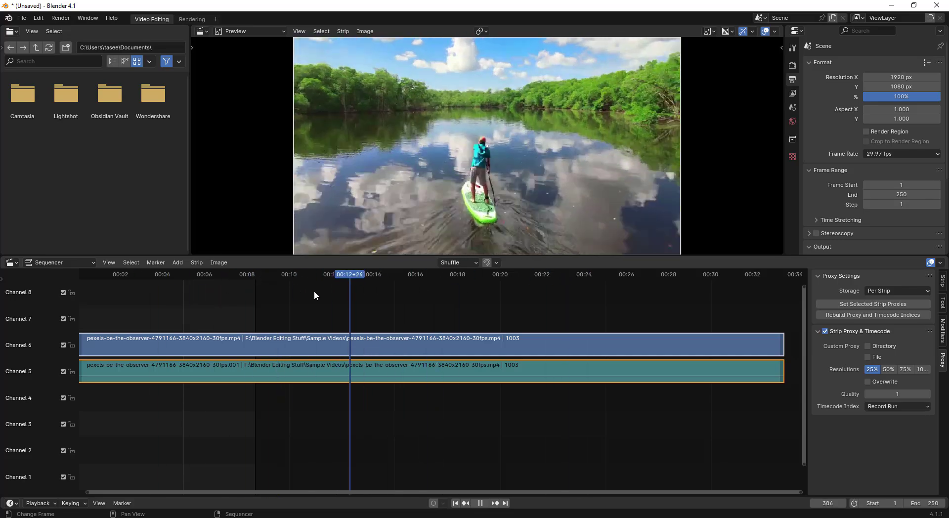
left_click(480, 503)
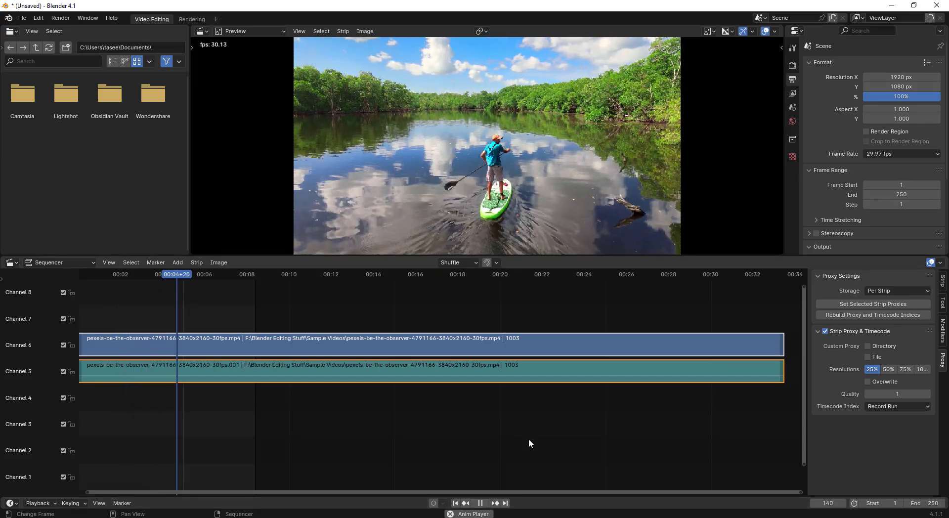
left_click(242, 274)
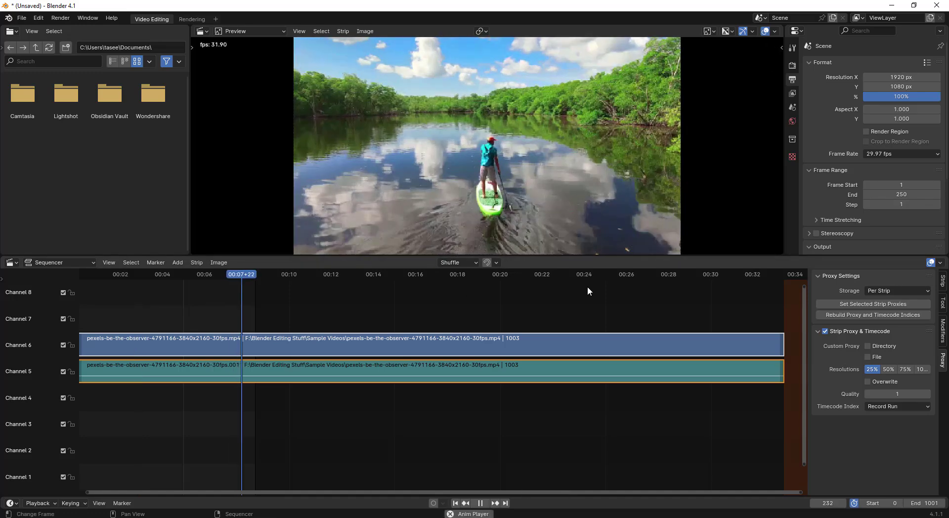
left_click(283, 274)
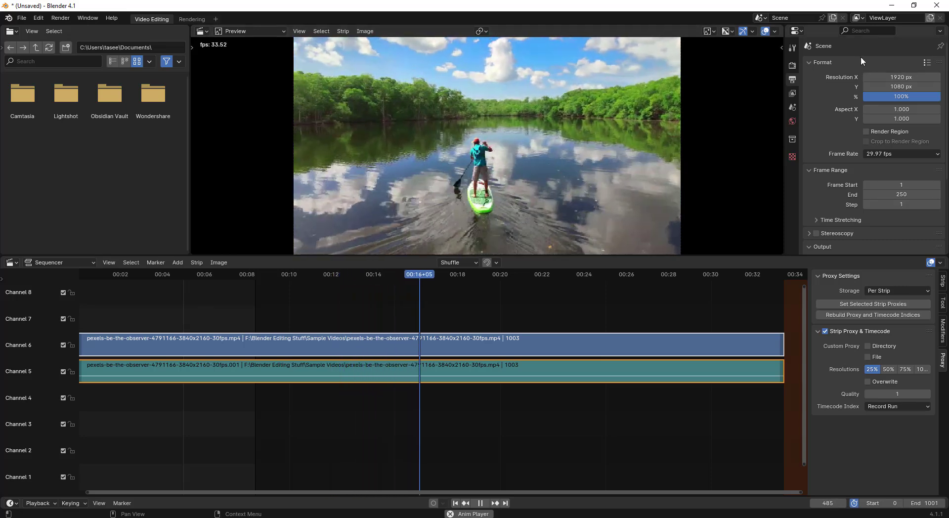
left_click(477, 274)
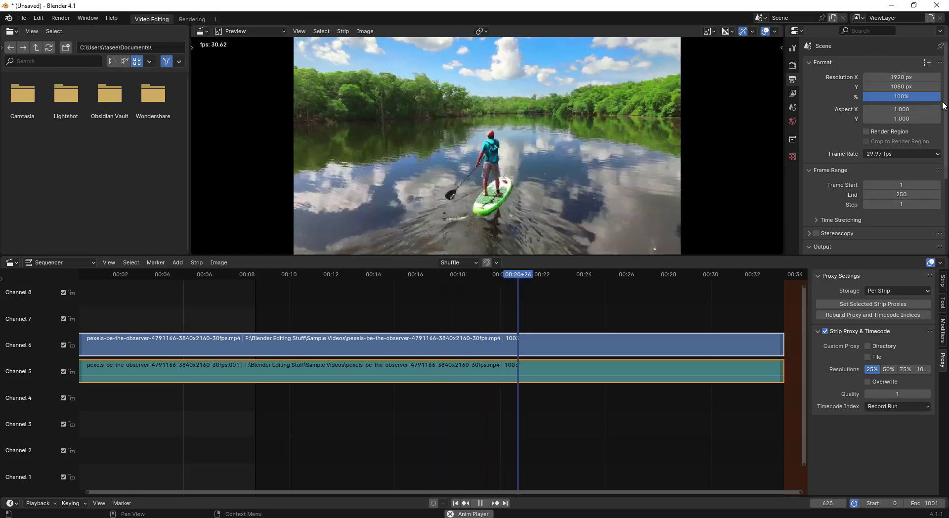
left_click(560, 275)
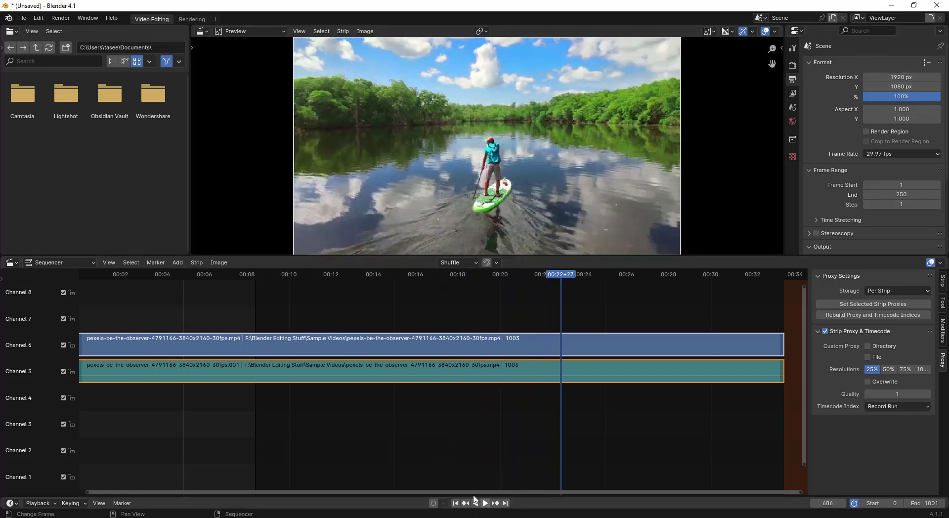
left_click(59, 18)
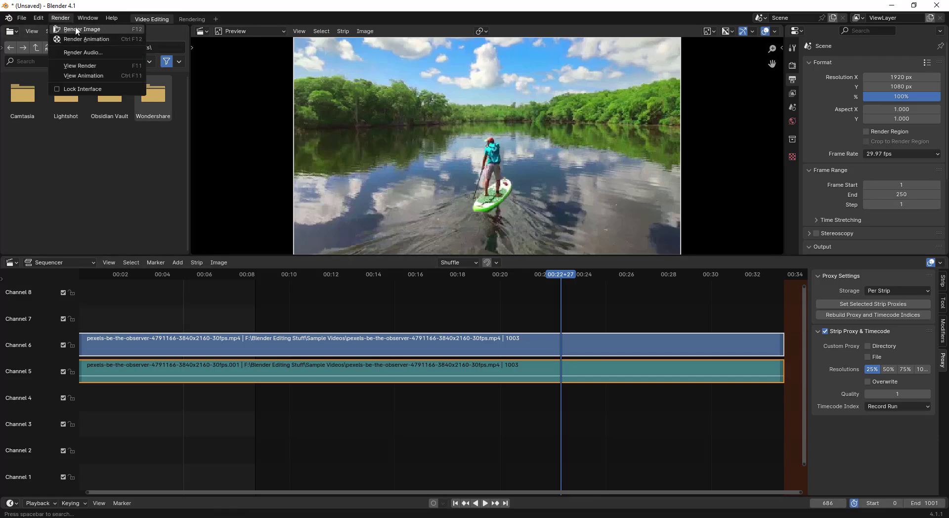
left_click(81, 29)
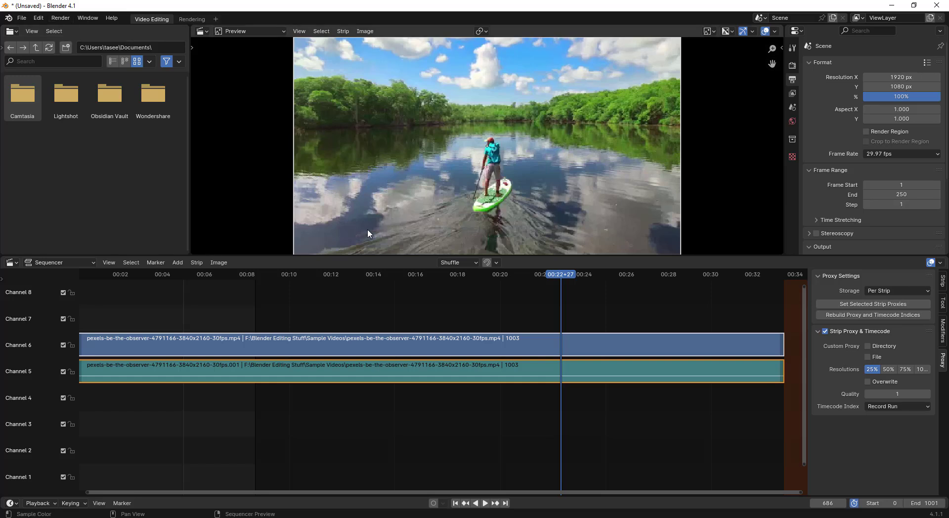
mouse_move(556, 189)
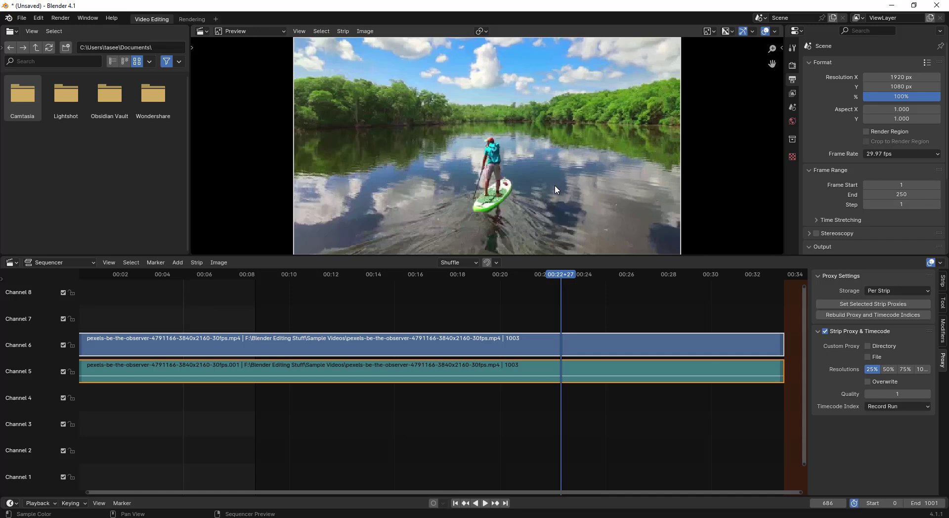
left_click(381, 274)
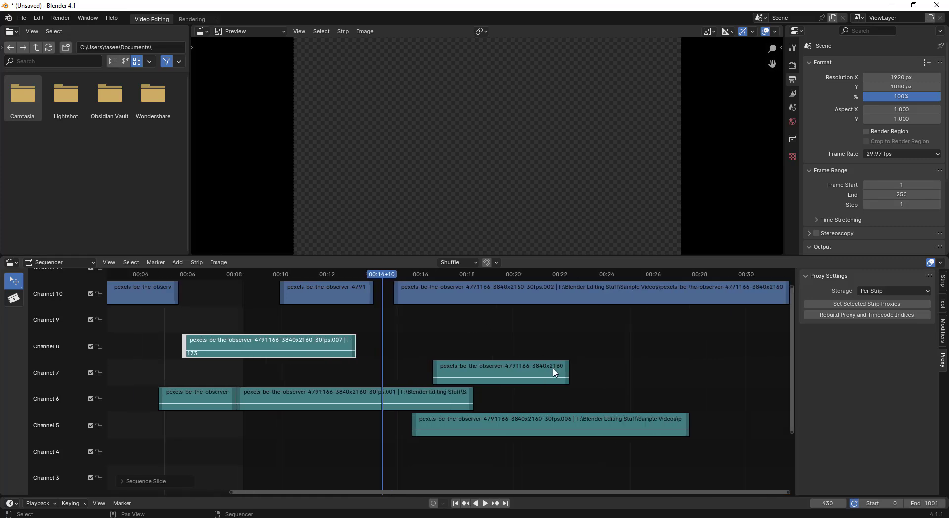
Move the playhead to around the 23-second mark to check the rearranged strips.
left_click(484, 503)
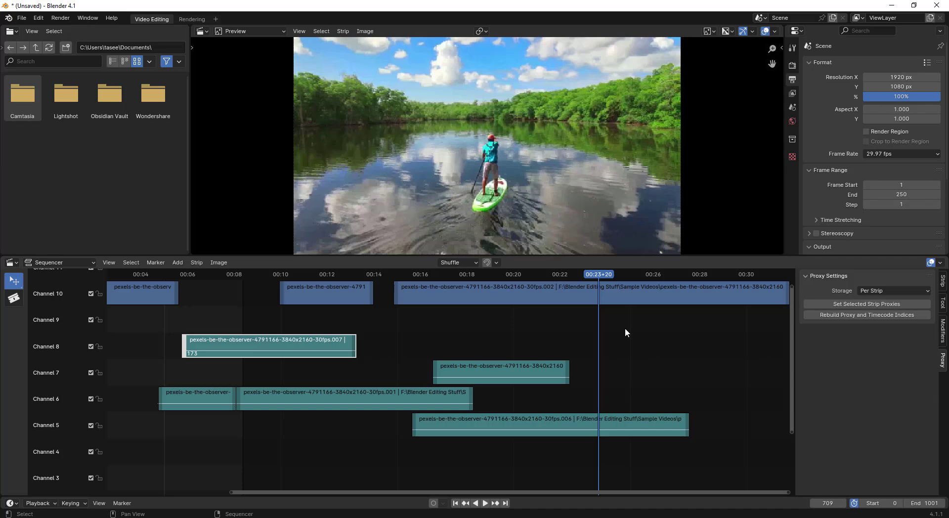
mouse_move(636, 352)
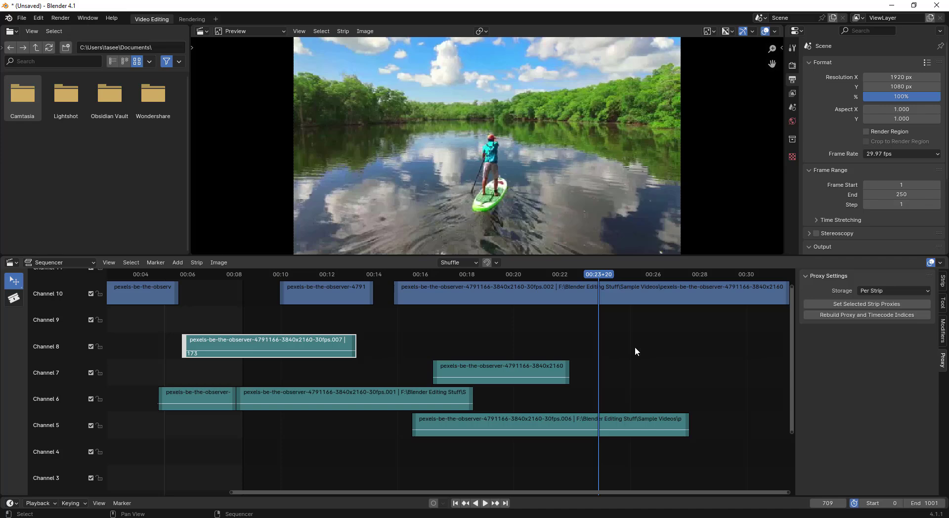
mouse_move(519, 438)
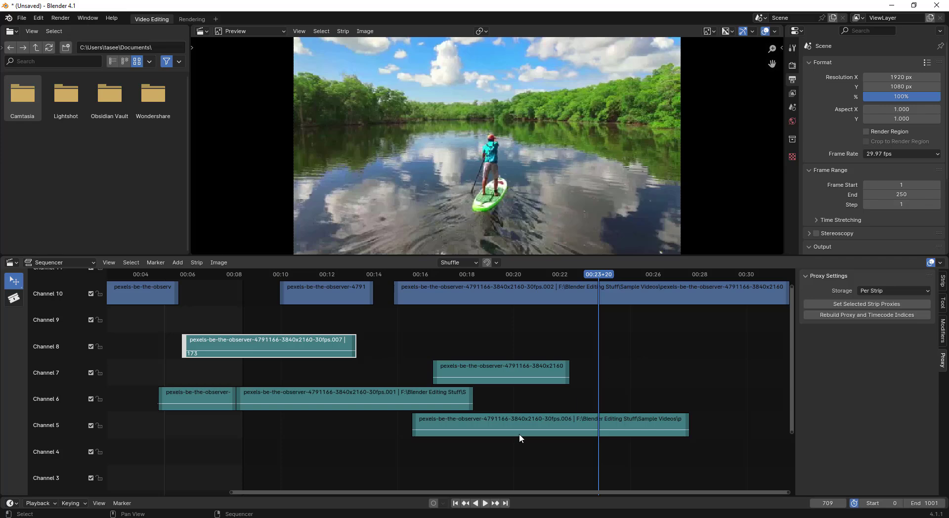